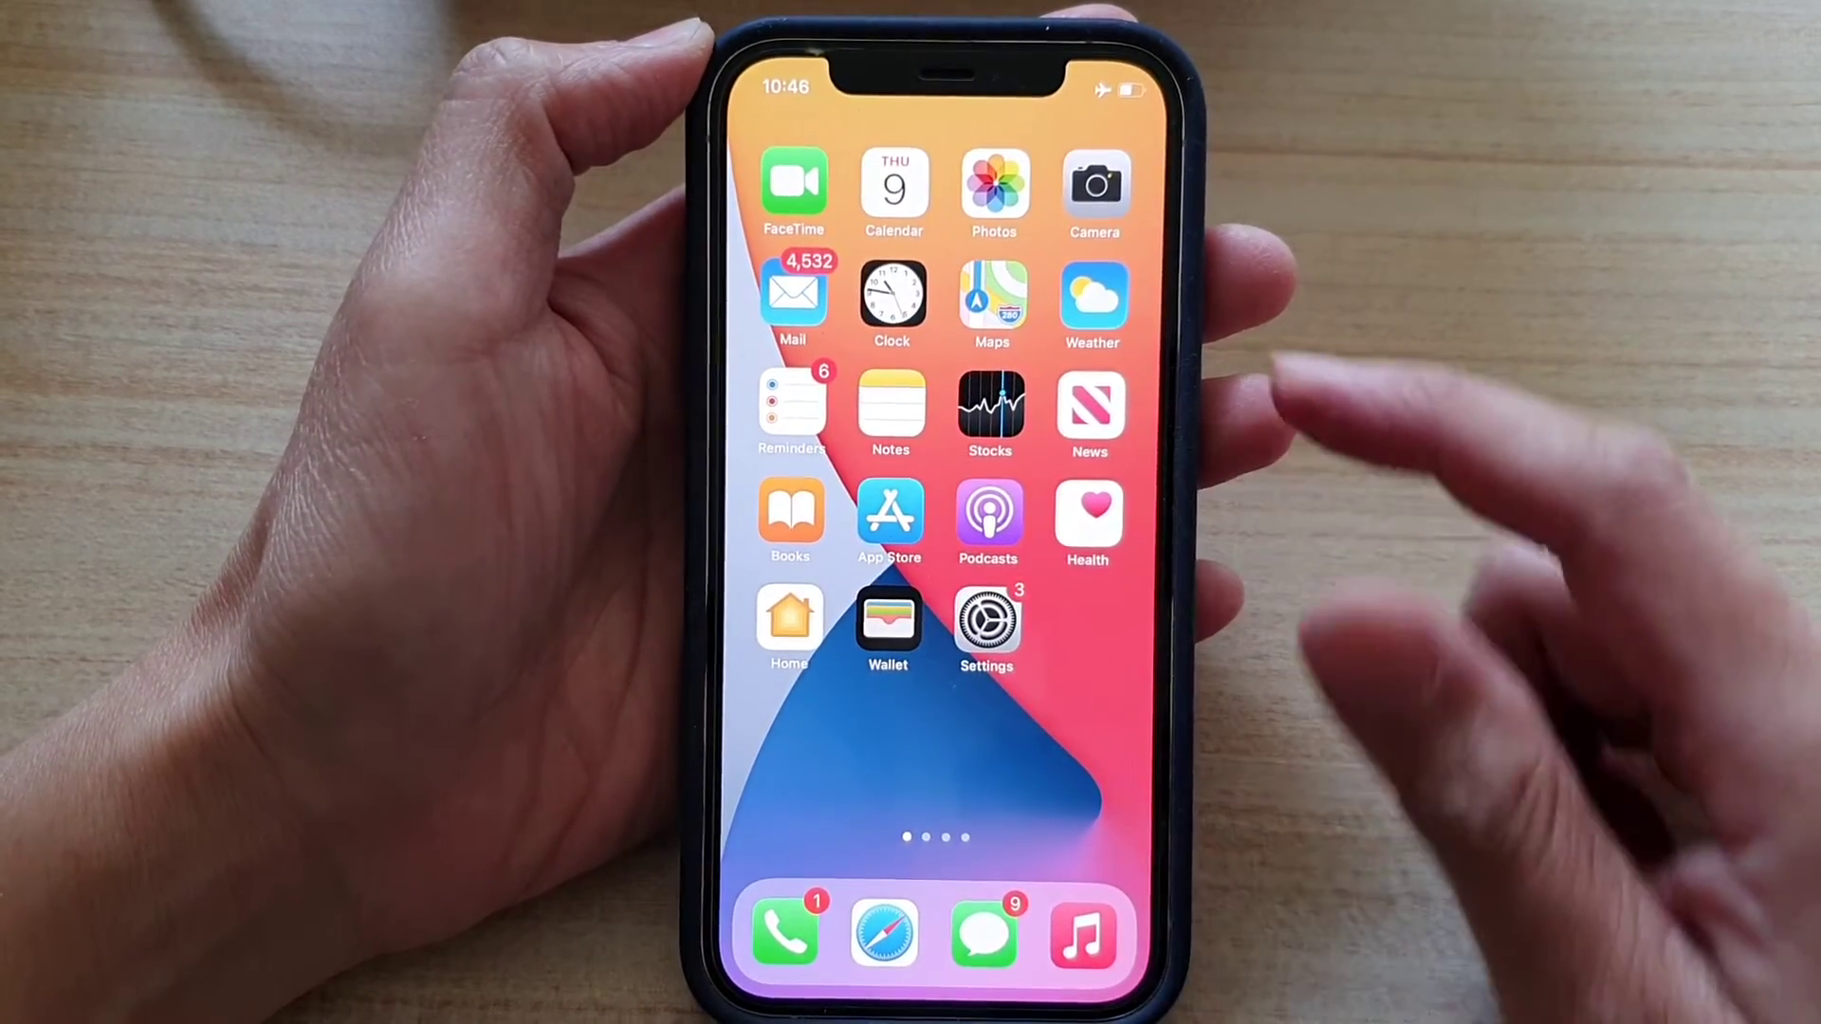
# - Enter Settings from the Home Screen and scroll the Safari page past its General options
pyautogui.click(986, 618)
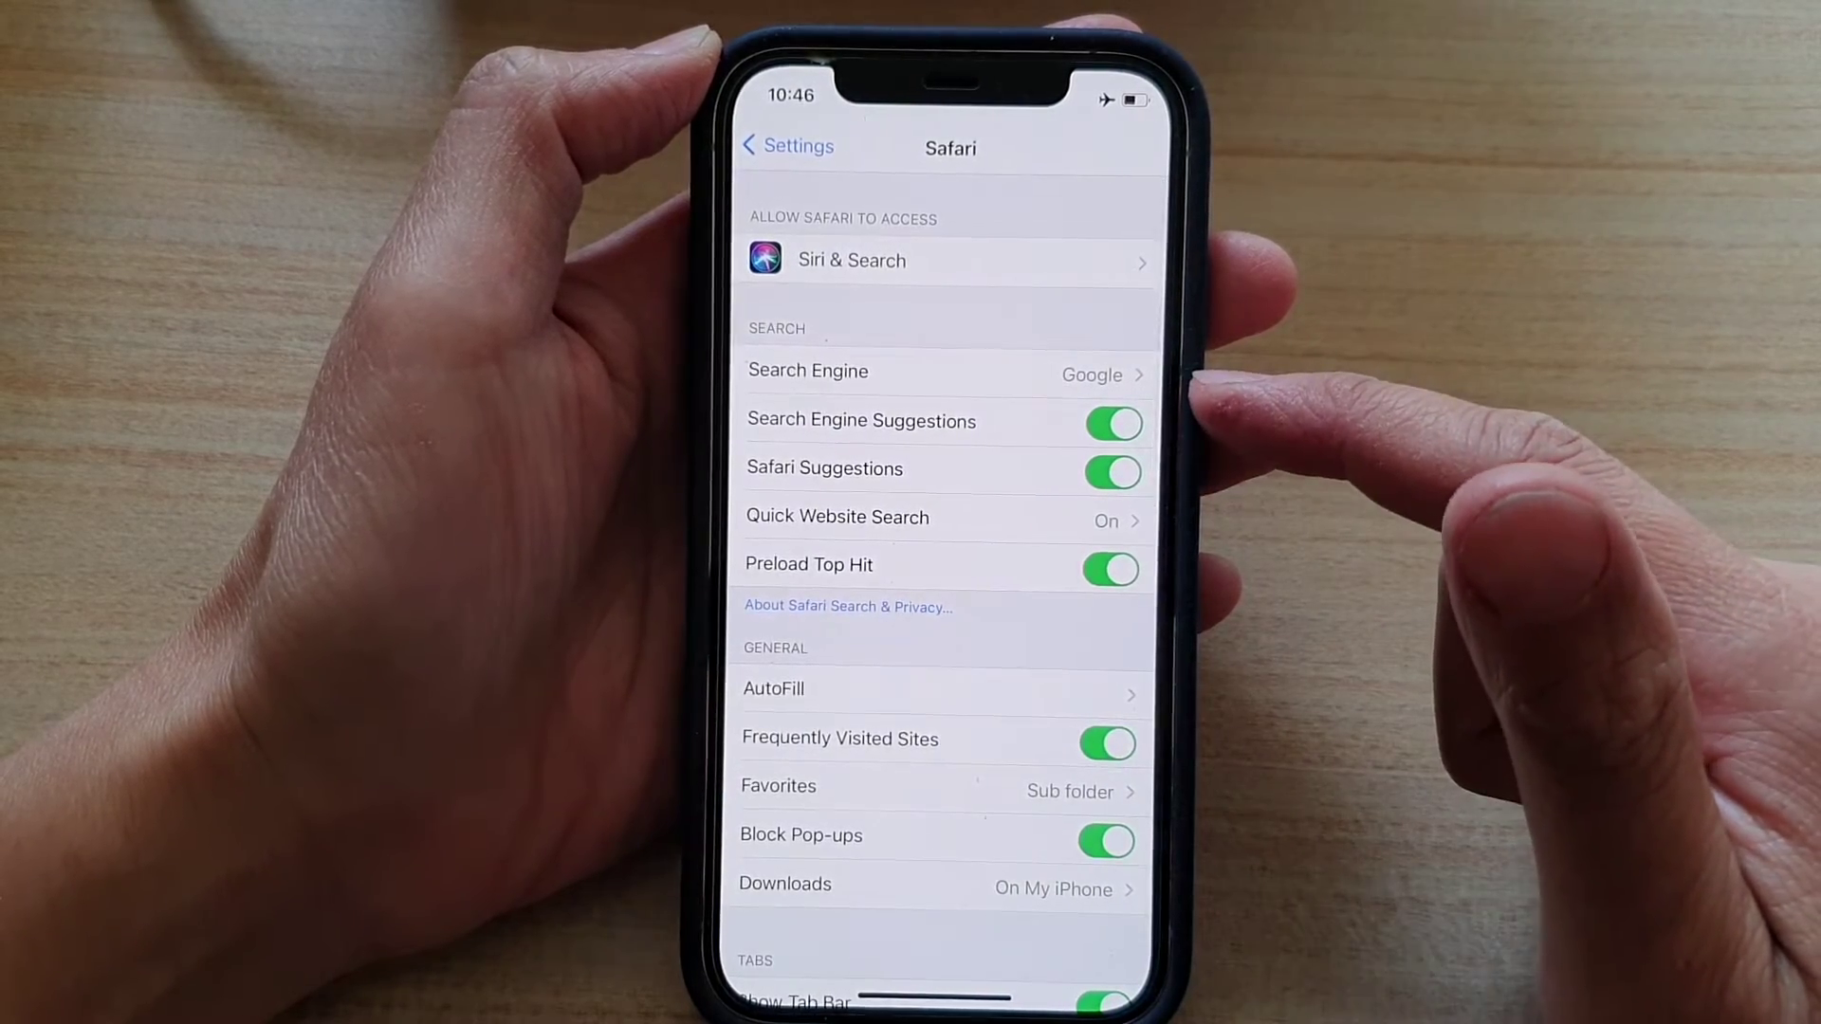
pyautogui.scroll(-3)
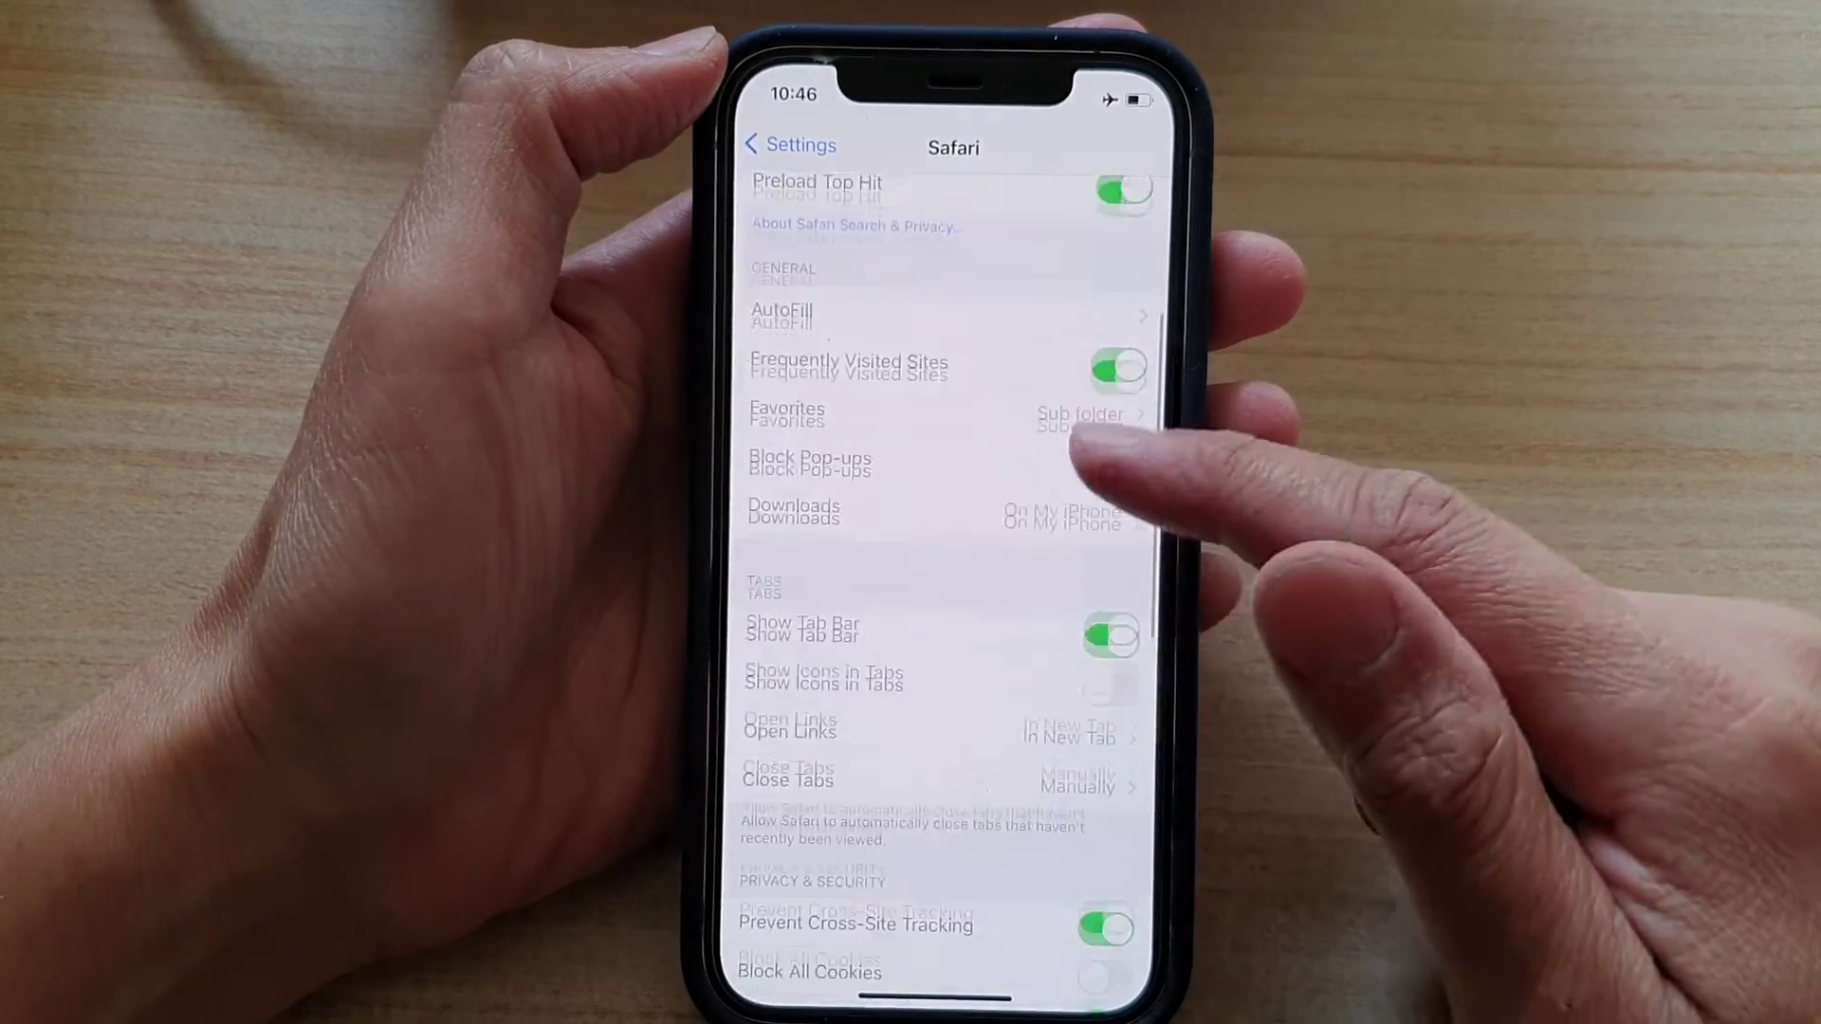